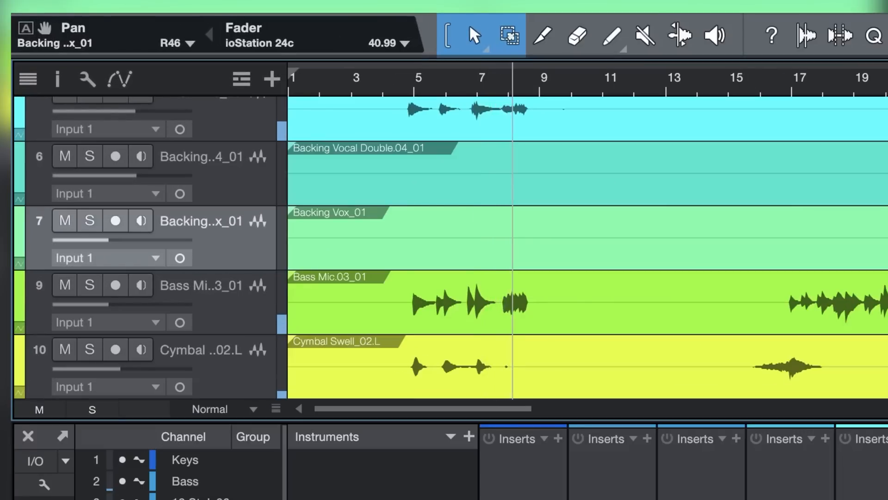
- Open the full mixer showing all twelve song channels' levels, pans, arm, solo and mute
click(405, 79)
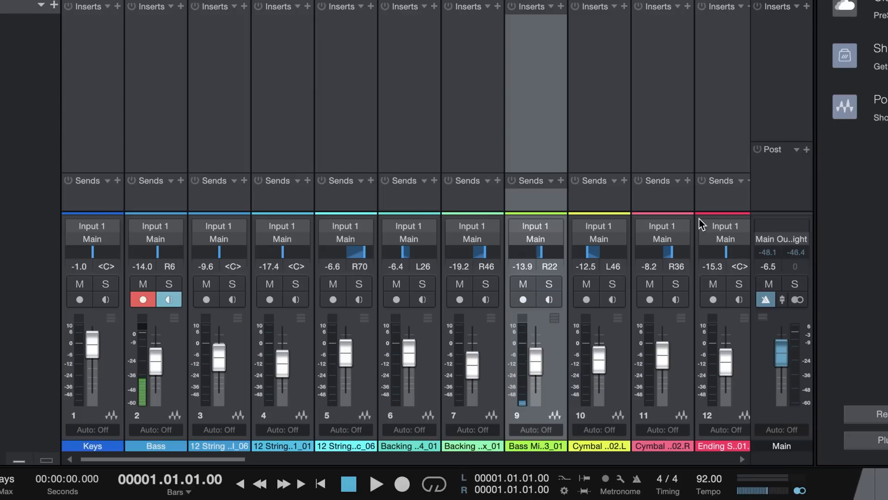
- Mute channel 9, Bass Mic.03_01, in the mixer
click(523, 284)
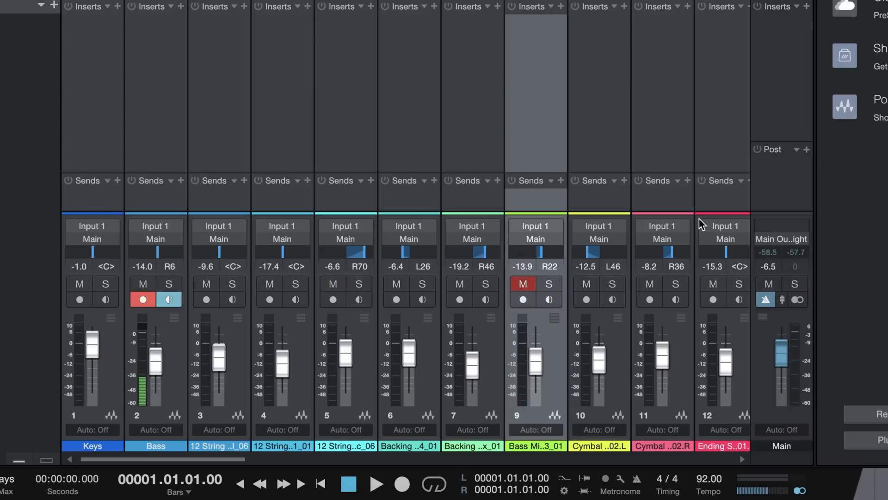